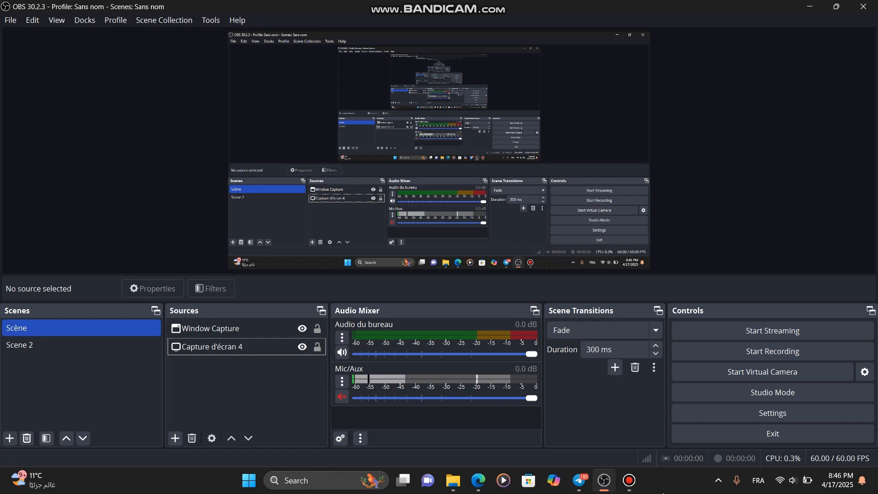
# Step: Minimize the OBS Studio window to show the desktop
pyautogui.click(810, 6)
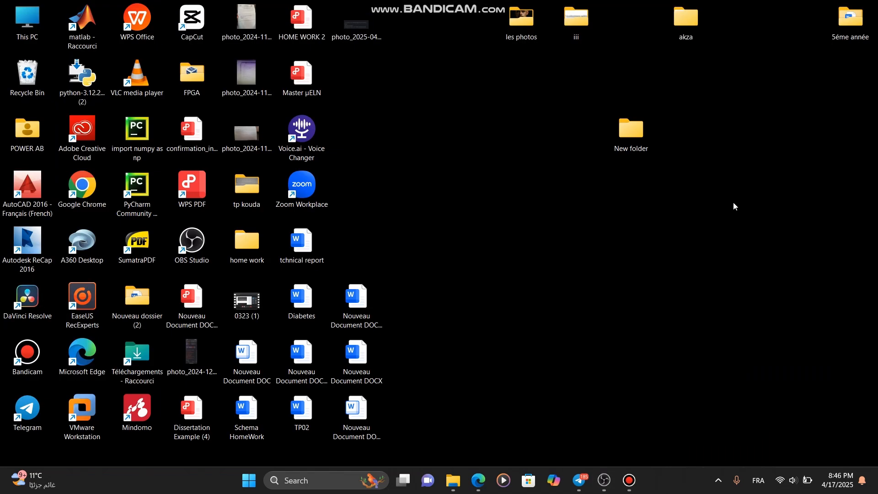
pyautogui.moveTo(669, 229)
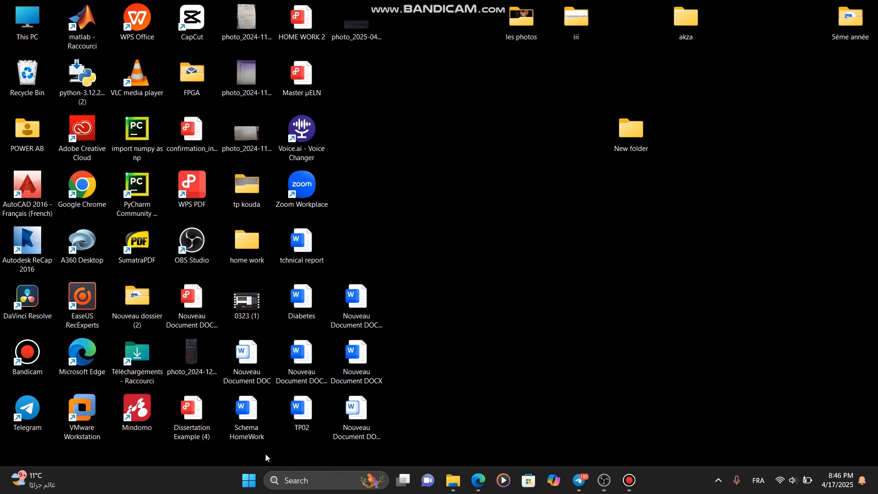
# Step: Search Start for 'task Manager', then open Task Manager with Ctrl+Shift+Esc
pyautogui.click(248, 480)
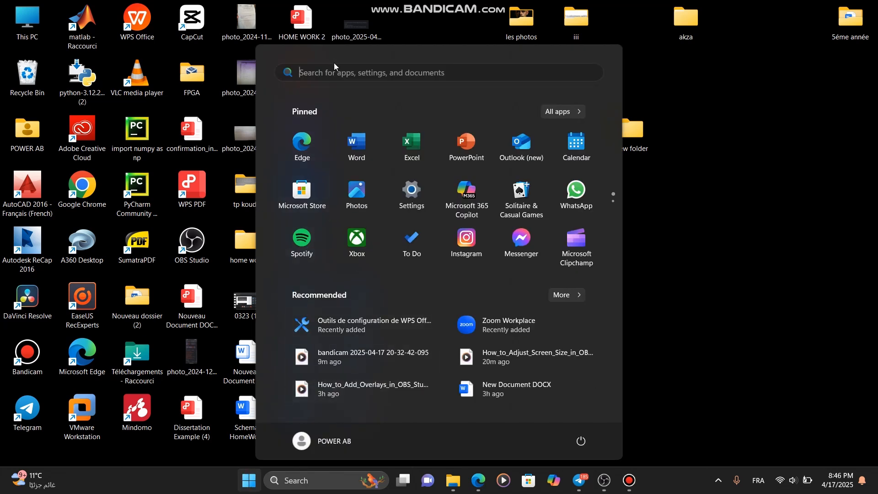
pyautogui.write('task Manager')
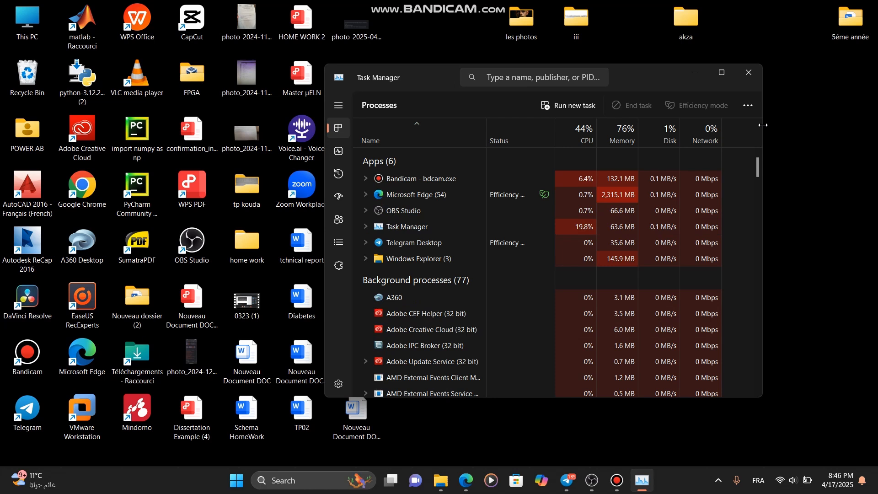
pyautogui.press('ctrl+shift+escape')
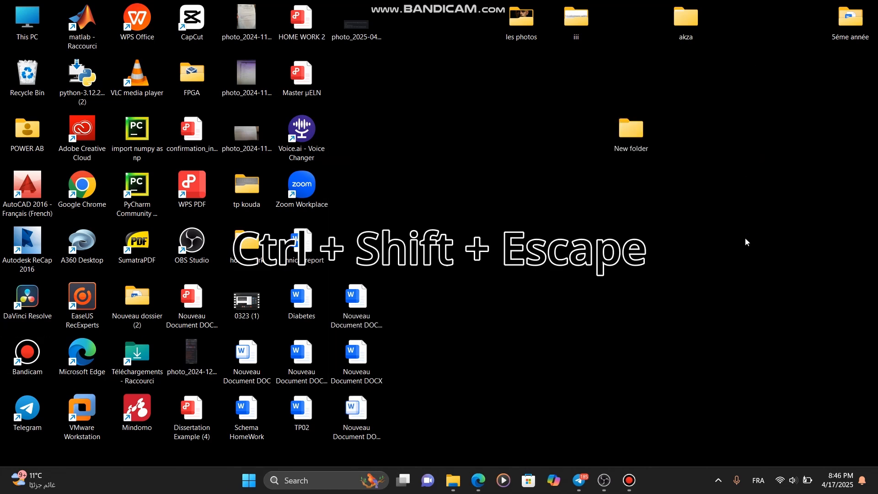
pyautogui.press('Ctrl+Shift+Escape')
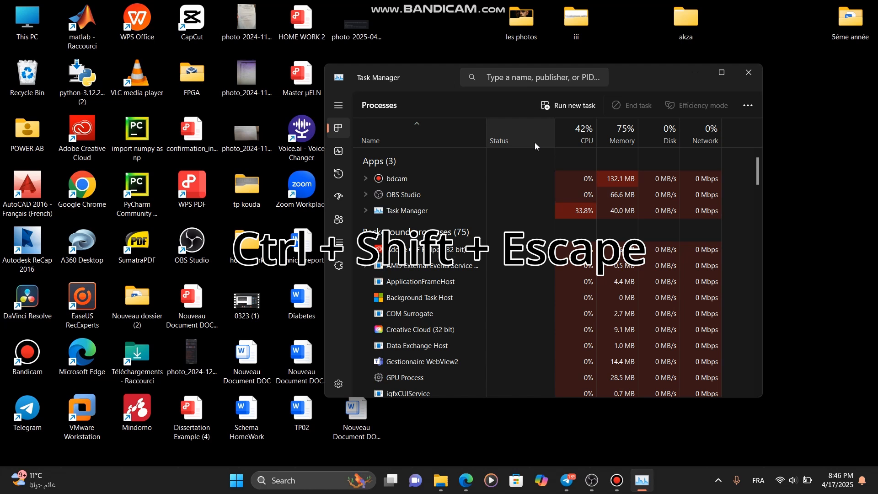
# Step: Maximize Task Manager and scroll its Details list down to the svchost entries
pyautogui.click(721, 72)
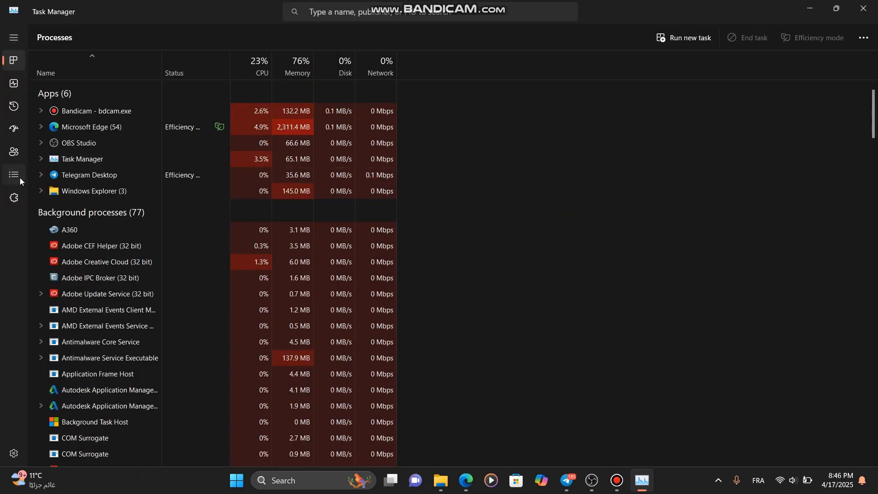
pyautogui.click(13, 175)
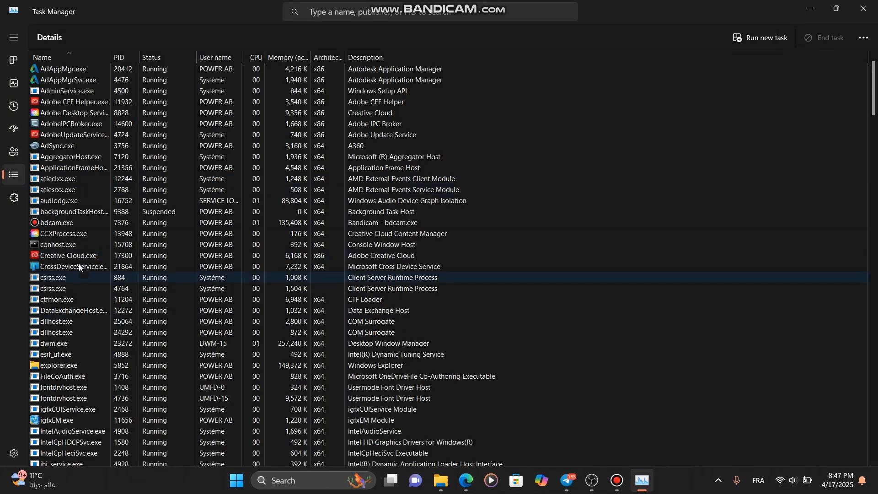
pyautogui.scroll(-3)
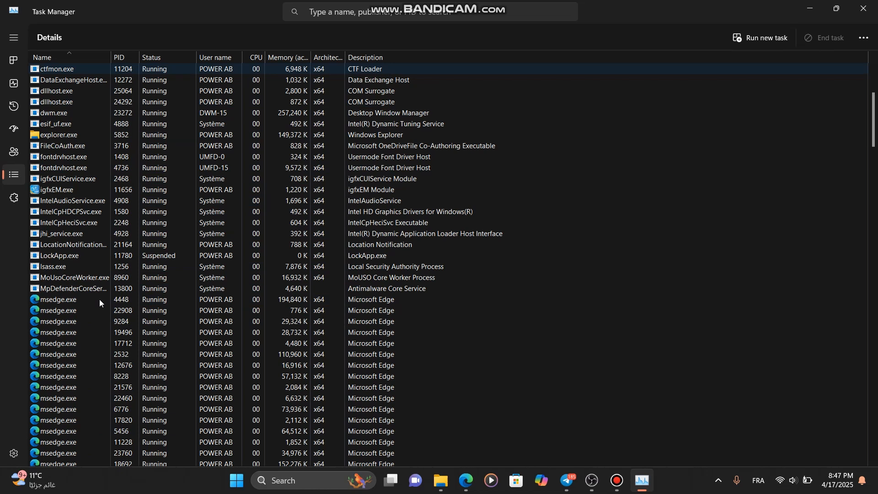
pyautogui.scroll(-3)
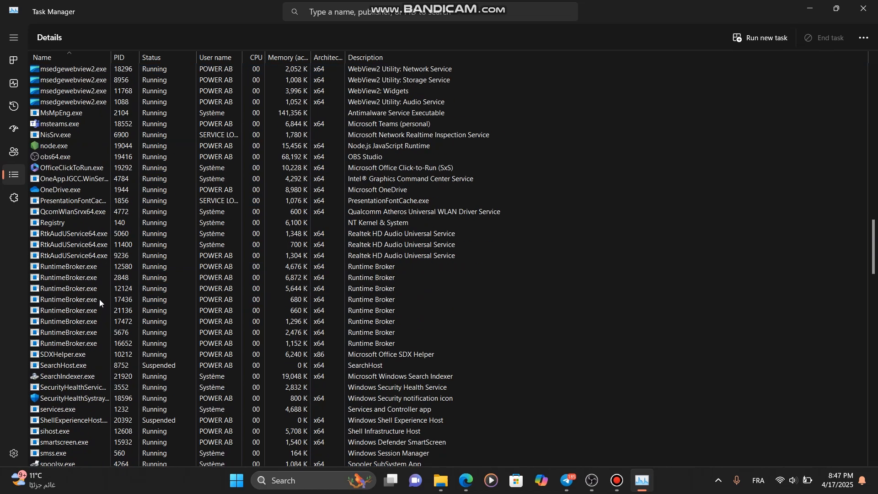
pyautogui.scroll(-3)
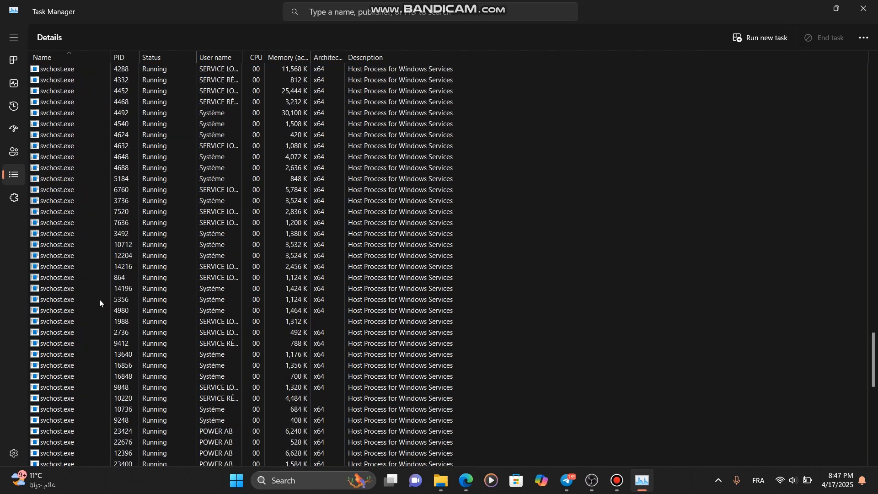
# Step: Set obs64.exe priority, end the OBS Studio task, and relaunch OBS from its desktop icon
pyautogui.rightClick(53, 277)
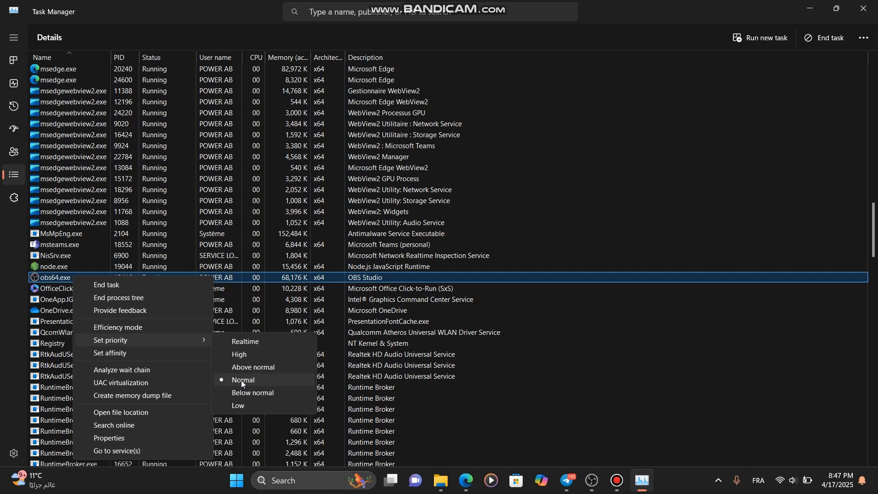
pyautogui.moveTo(267, 381)
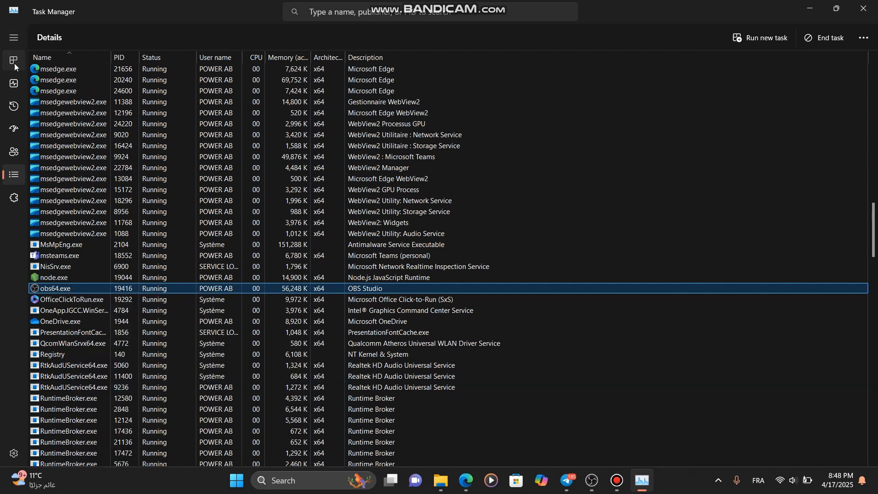
pyautogui.click(13, 61)
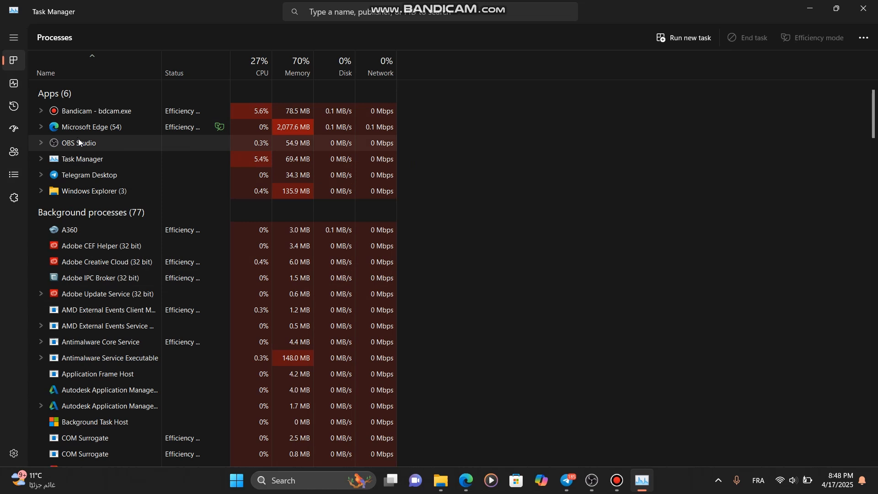
pyautogui.rightClick(78, 142)
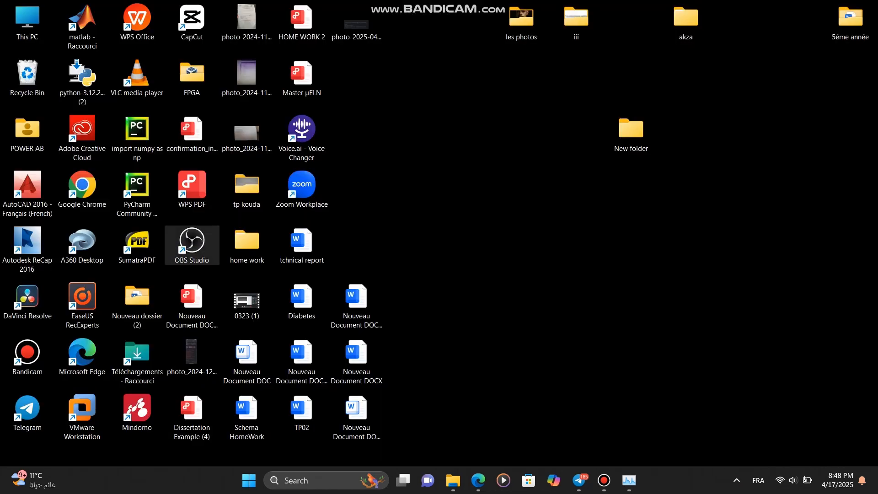
pyautogui.doubleClick(192, 245)
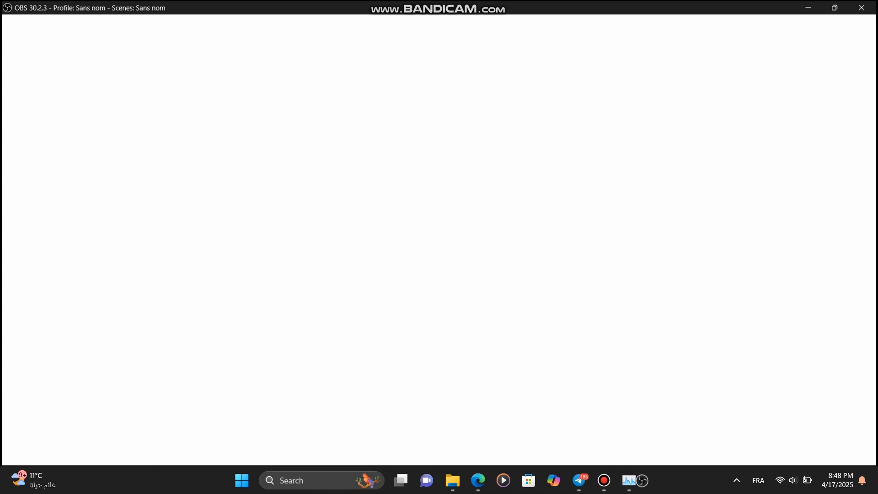
pyautogui.click(642, 485)
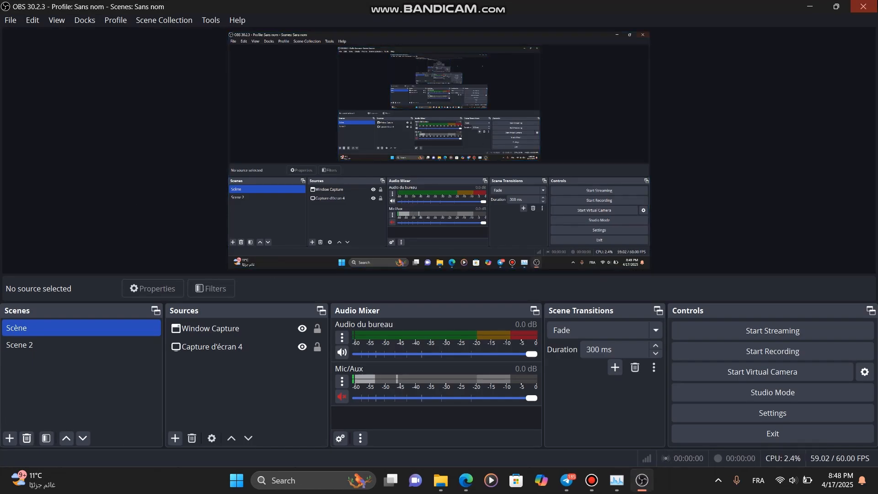